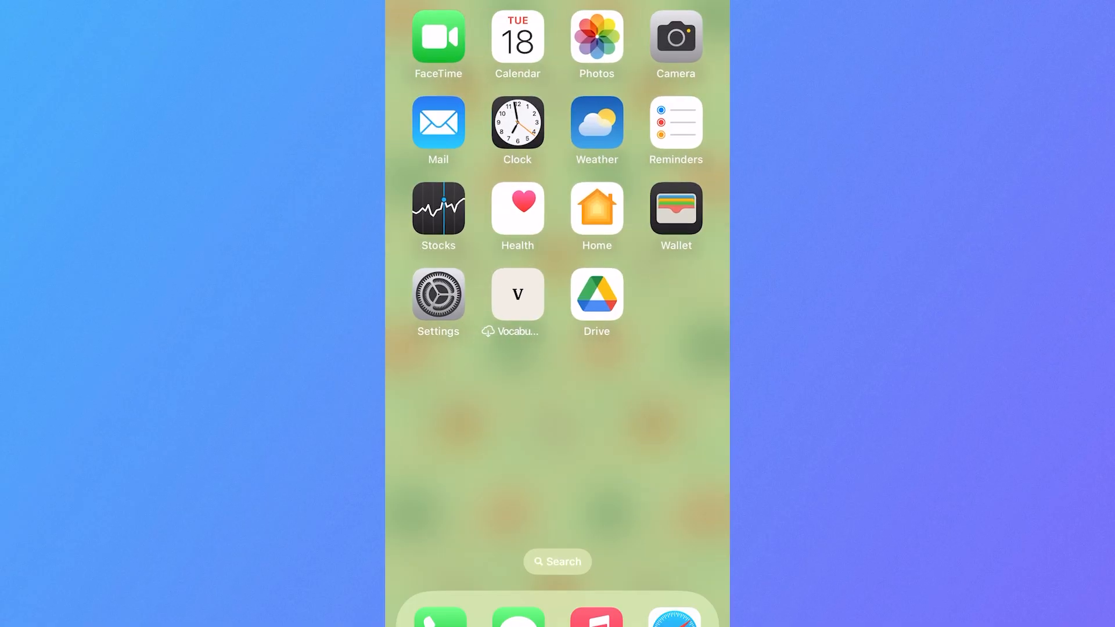
- Launch Google Drive from the Home Screen
click(596, 295)
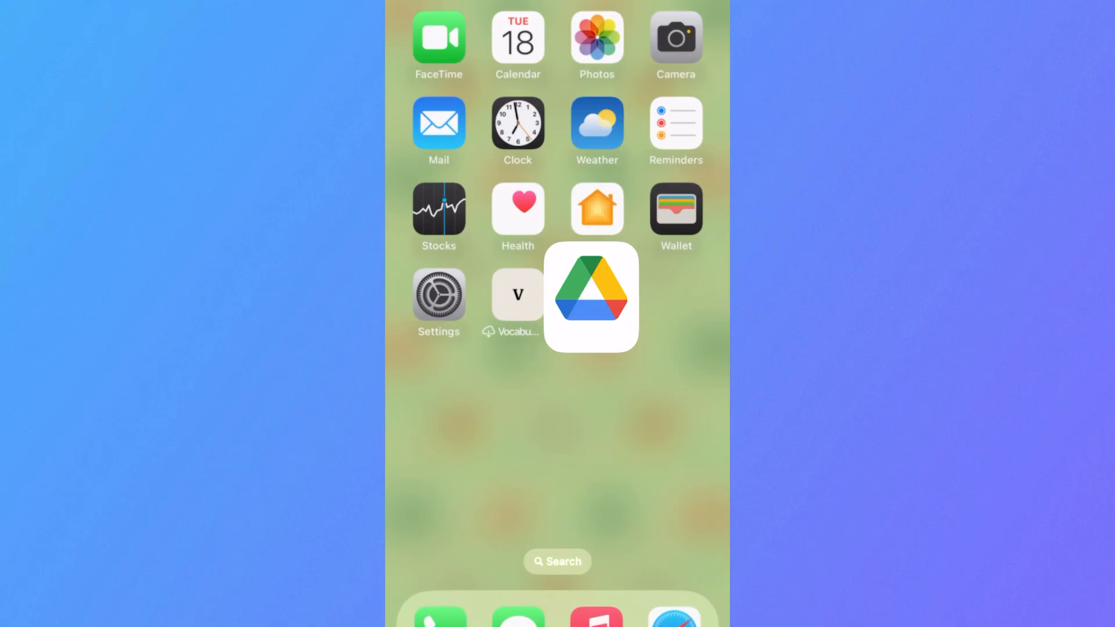
- View the + upload options and Recents in the file picker, then cancel and return Home
click(591, 296)
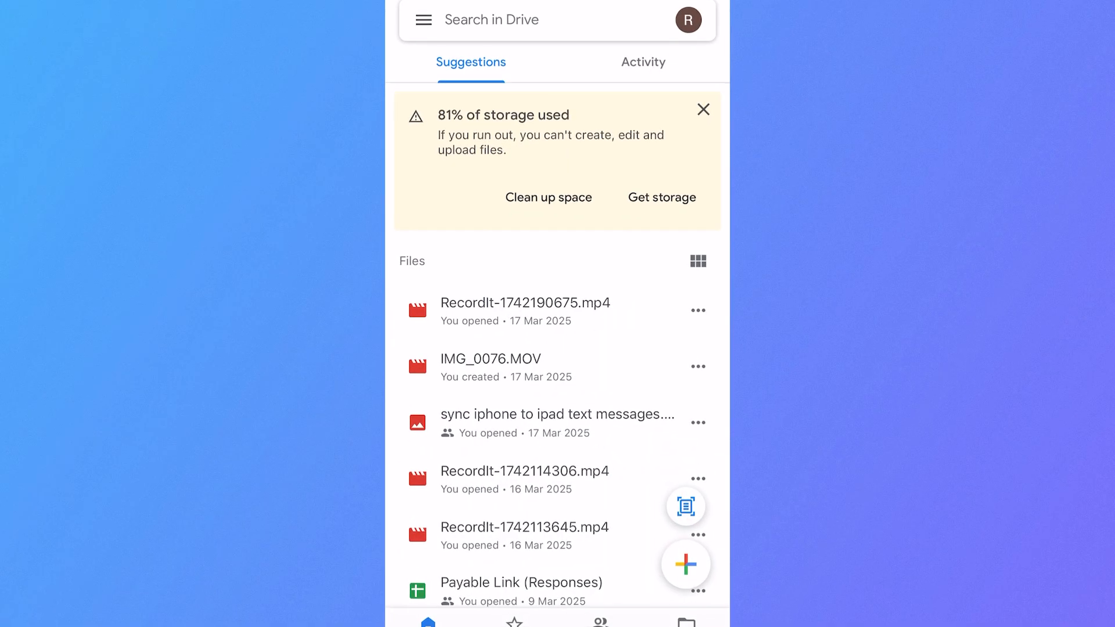
click(685, 565)
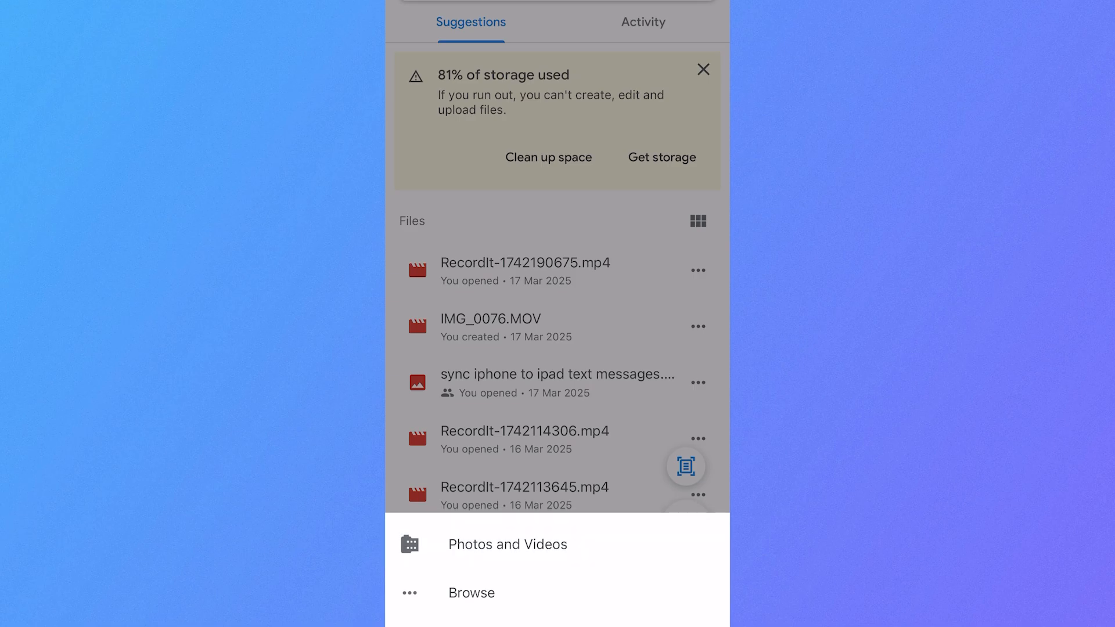
click(471, 593)
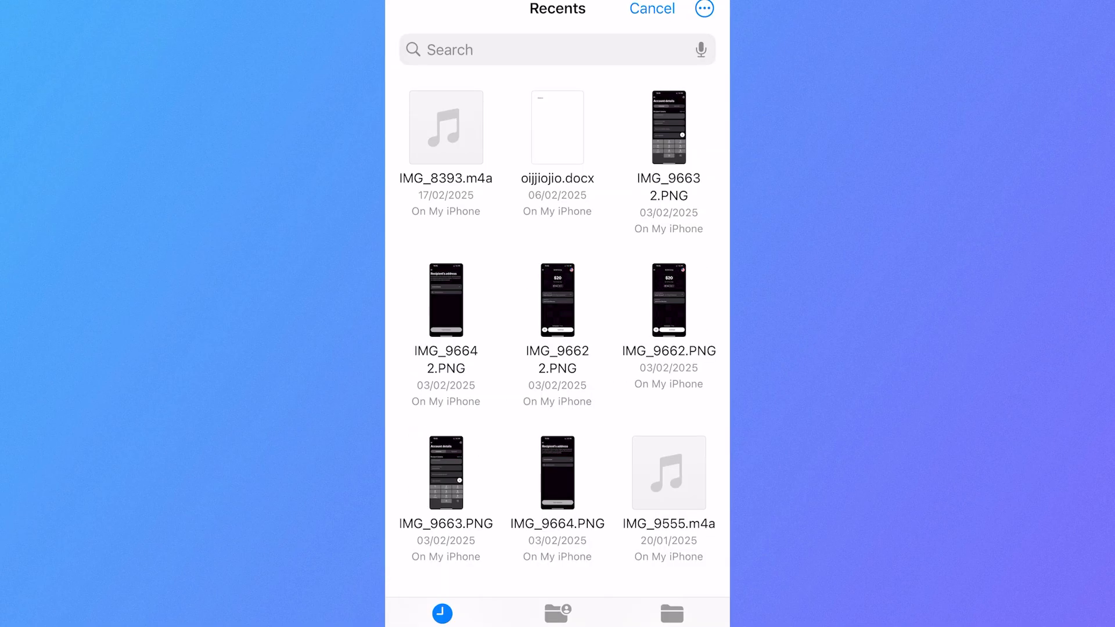
click(650, 9)
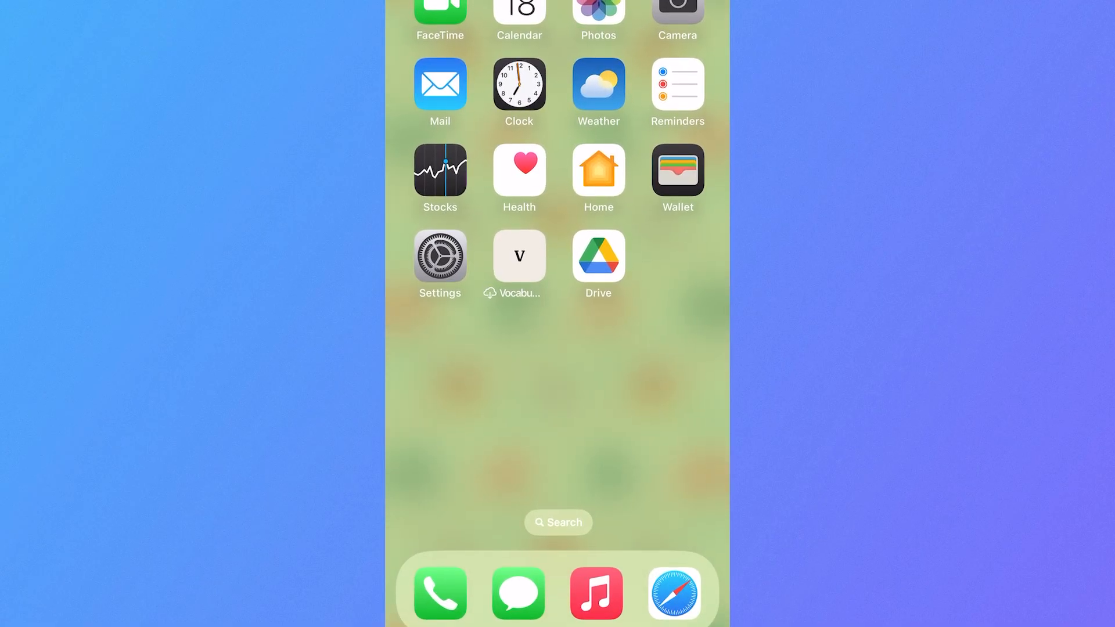
- Select the Apple Maps thumbnail in Photos and bring up its share sheet
click(598, 10)
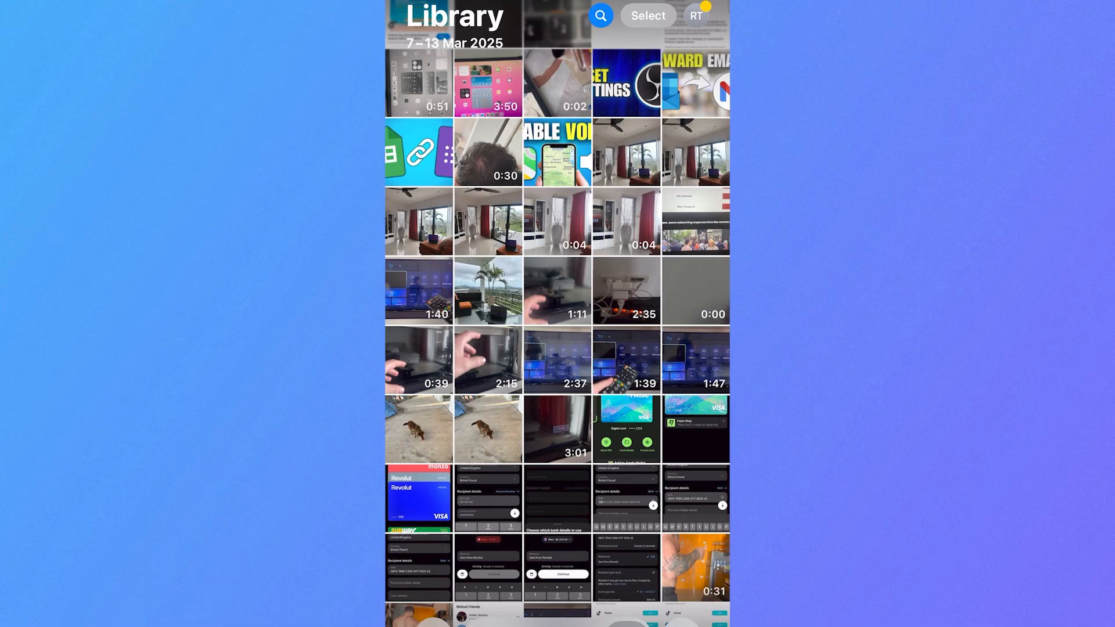
click(646, 15)
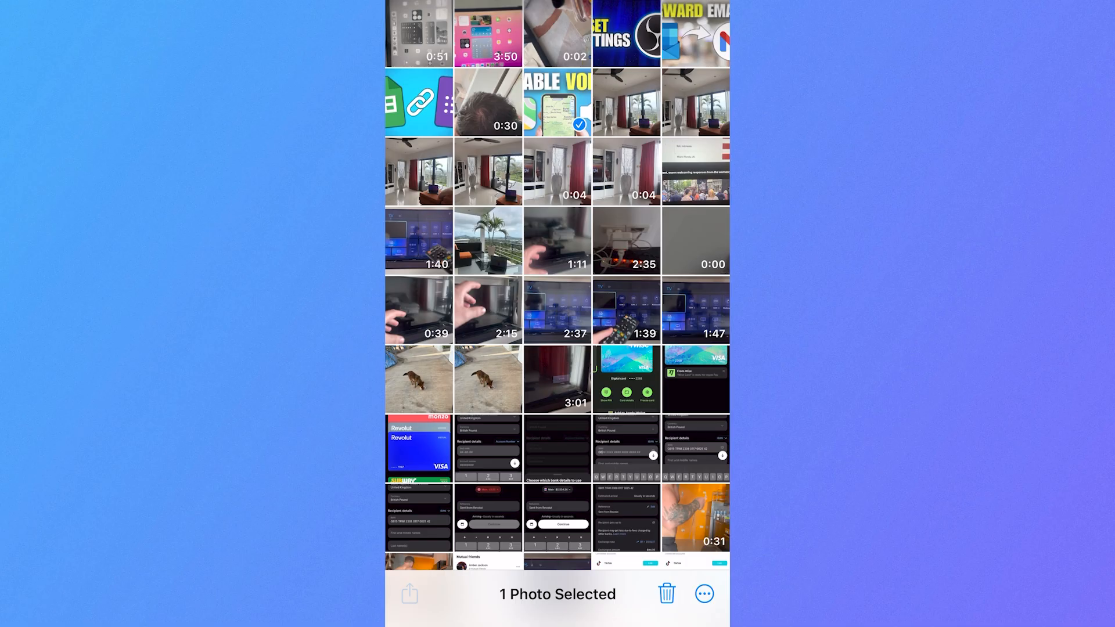
click(409, 593)
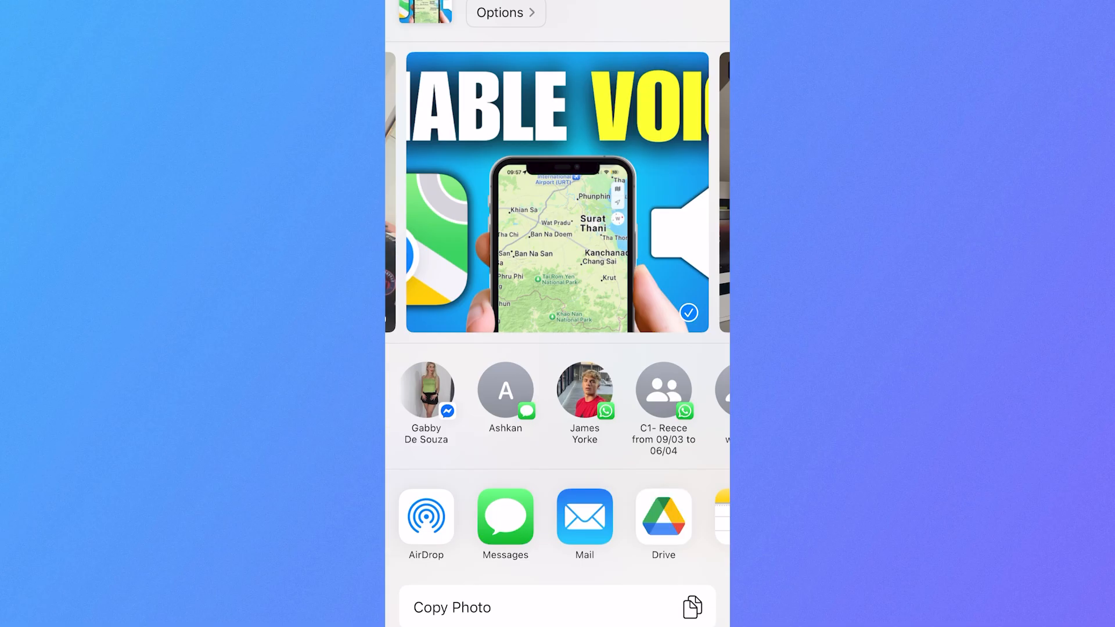
- Share the photo apple maps not talking.PNG to Drive and upload it into My Drive
click(663, 517)
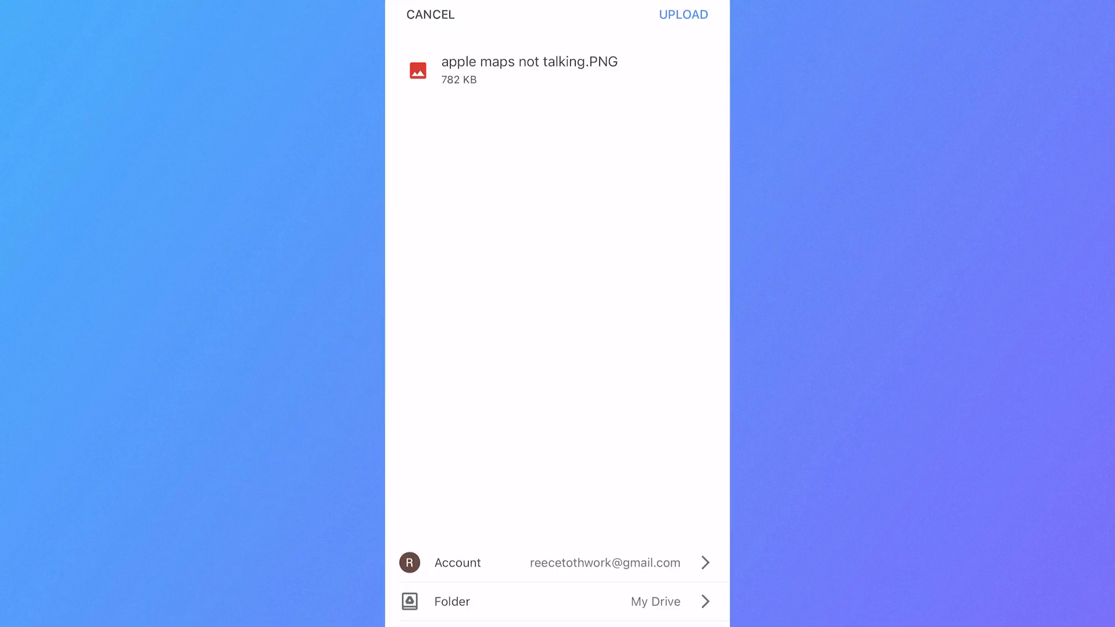
click(683, 14)
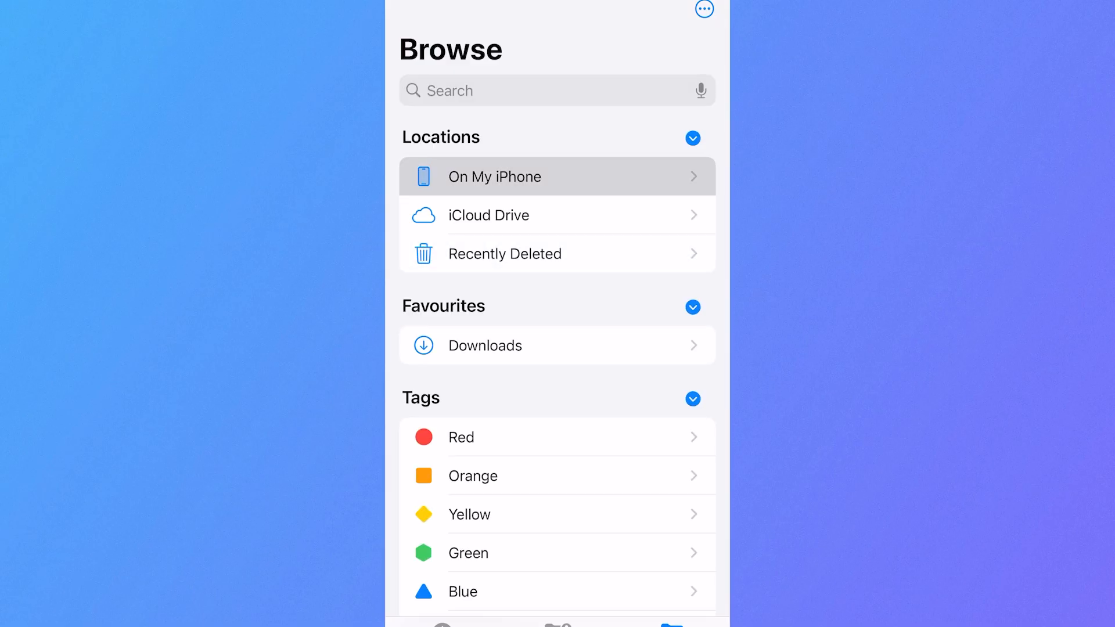
- From On My iPhone, share oijjiojio.docx to Drive and upload it into My Drive
click(557, 177)
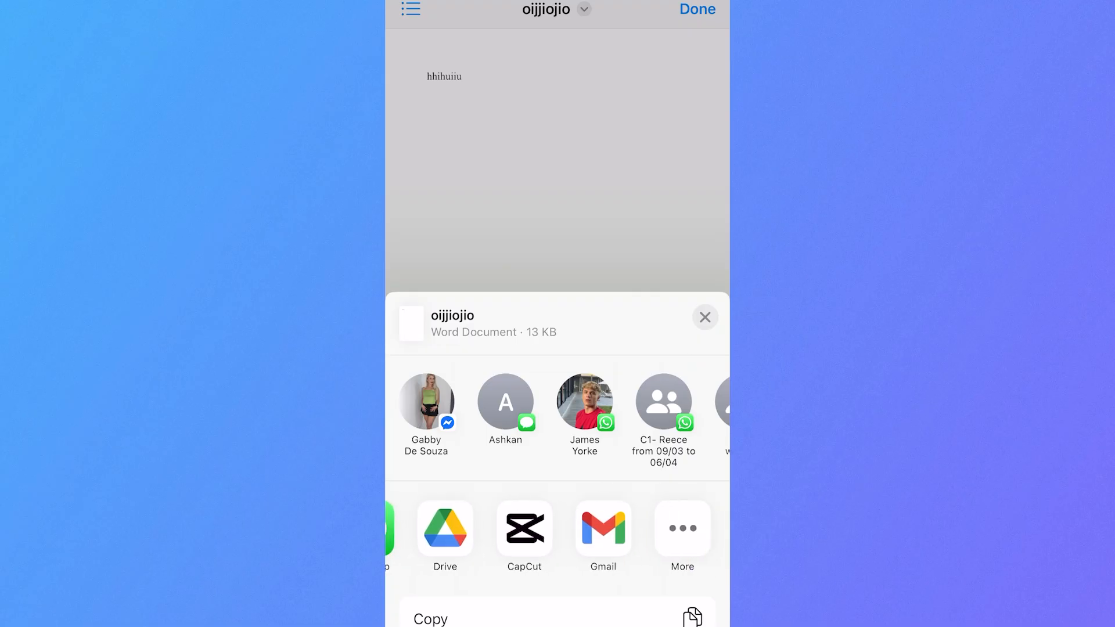
click(444, 529)
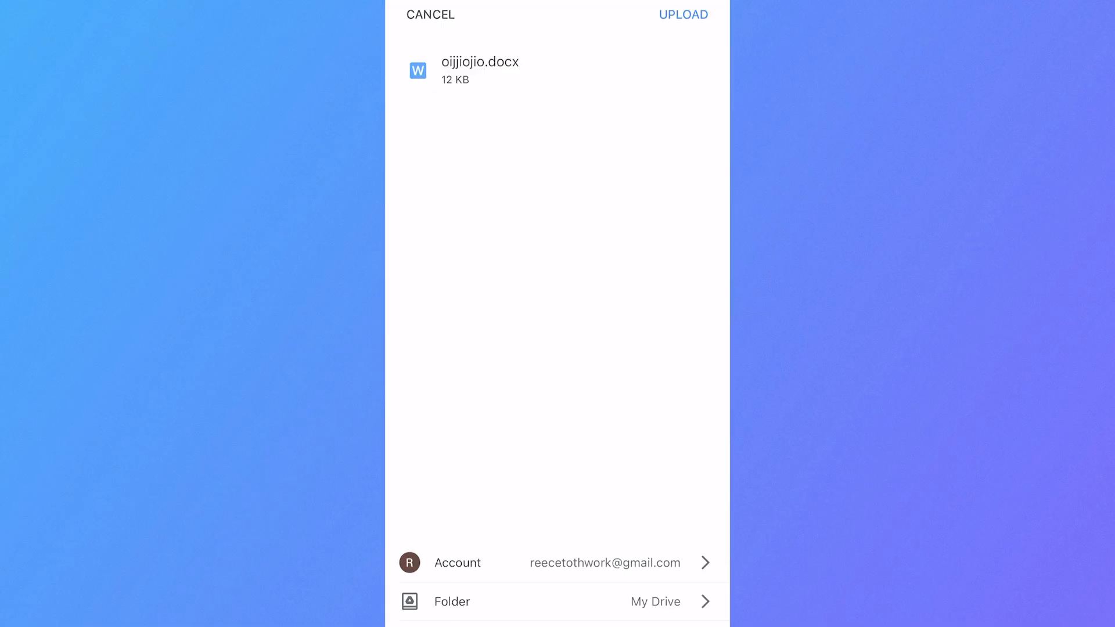
click(681, 14)
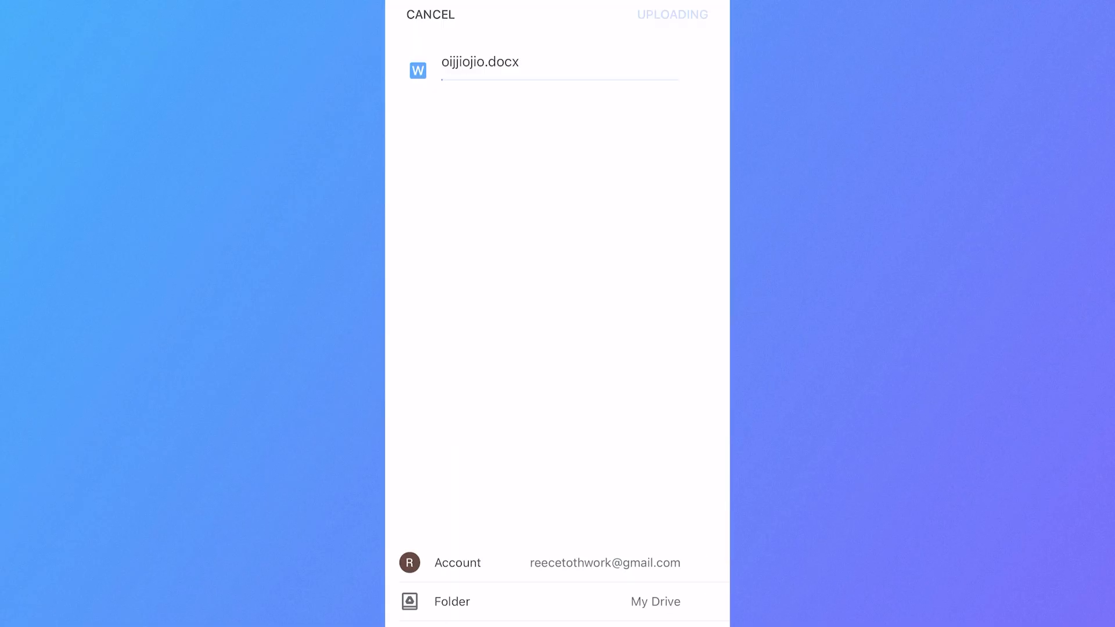